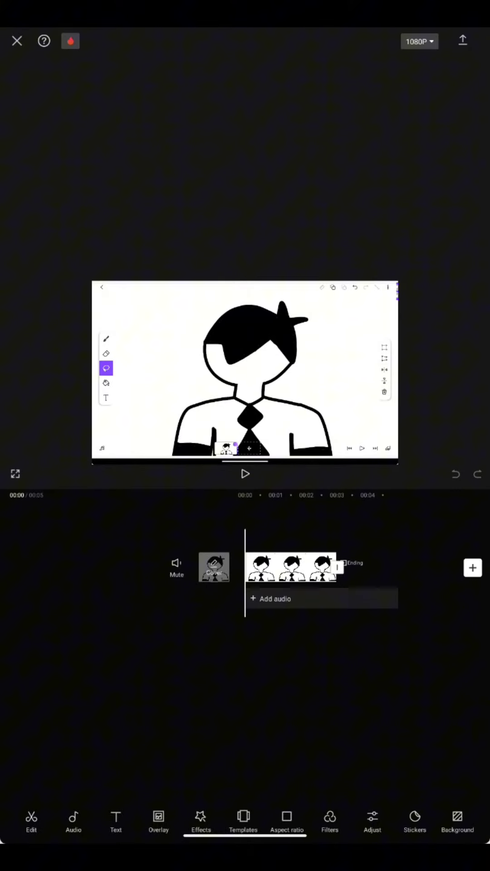
- Open the Overlay options for the black-and-white drawing project
click(157, 822)
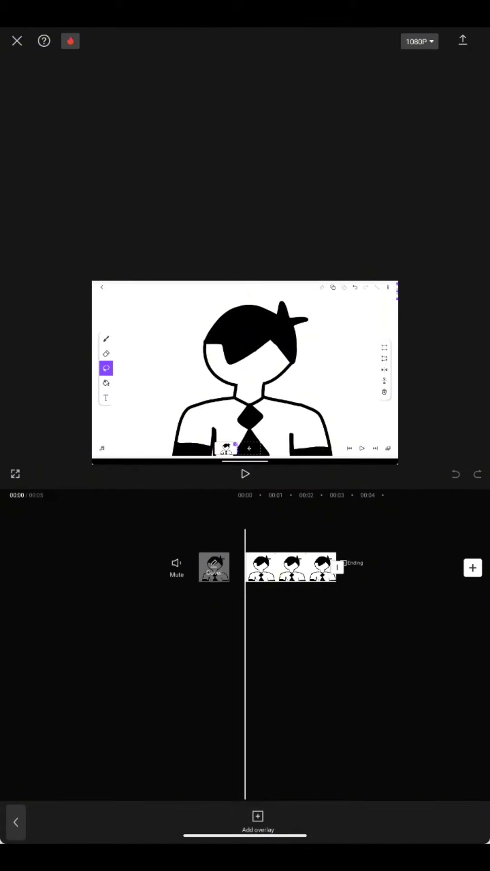
- Add the green-screen cartoon-eyes clip as an overlay above the drawing
click(257, 819)
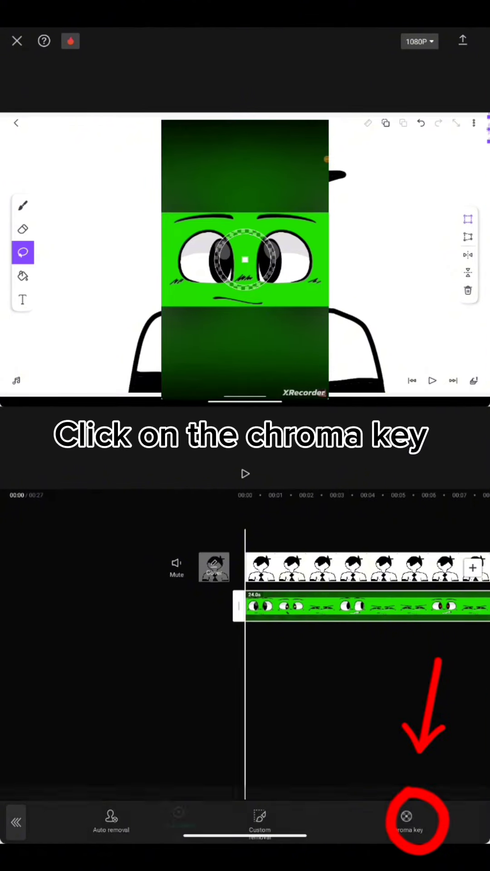
- Key out the green from the eyes overlay with Chroma key at intensity 34
click(413, 822)
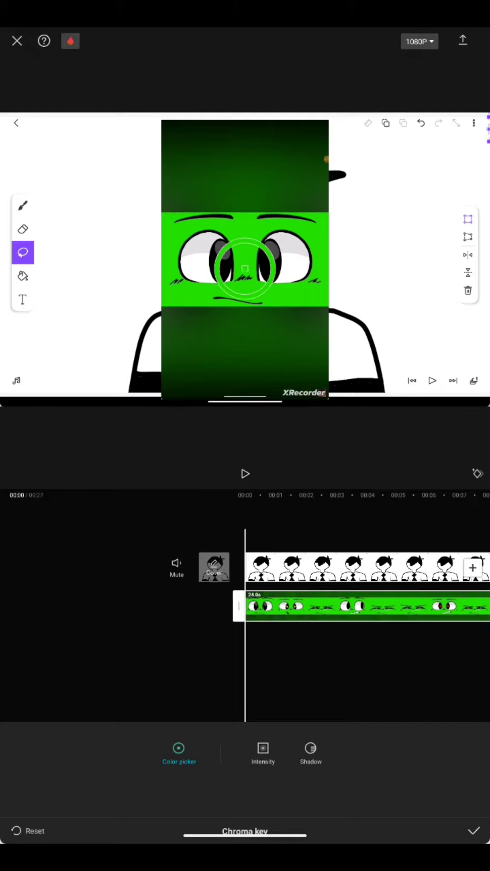
click(262, 752)
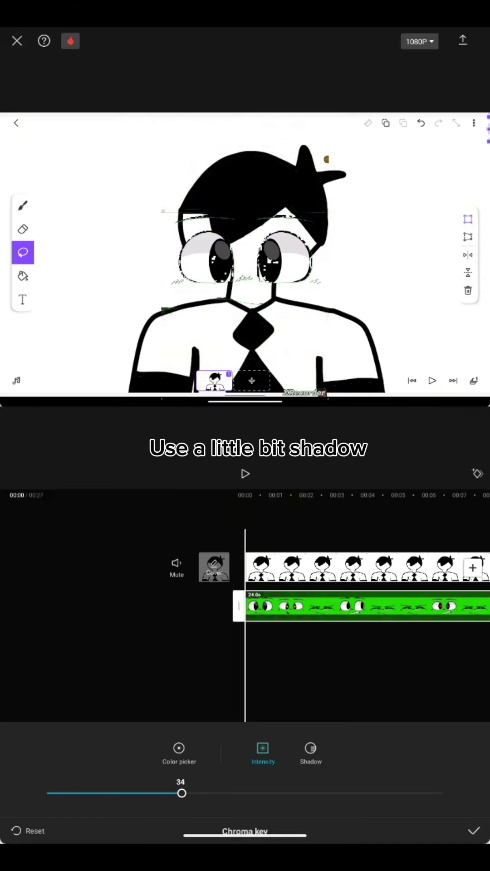
- Set the chroma key shadow to 13, apply it, and play the preview
click(310, 753)
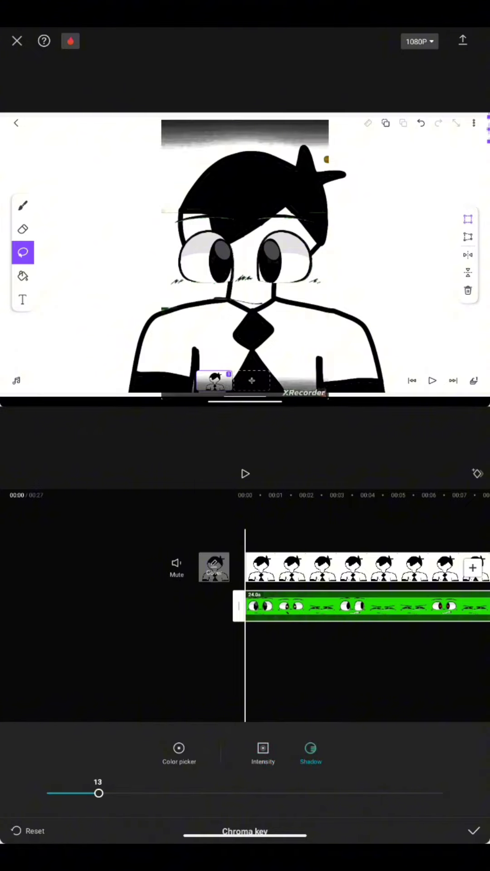
click(472, 831)
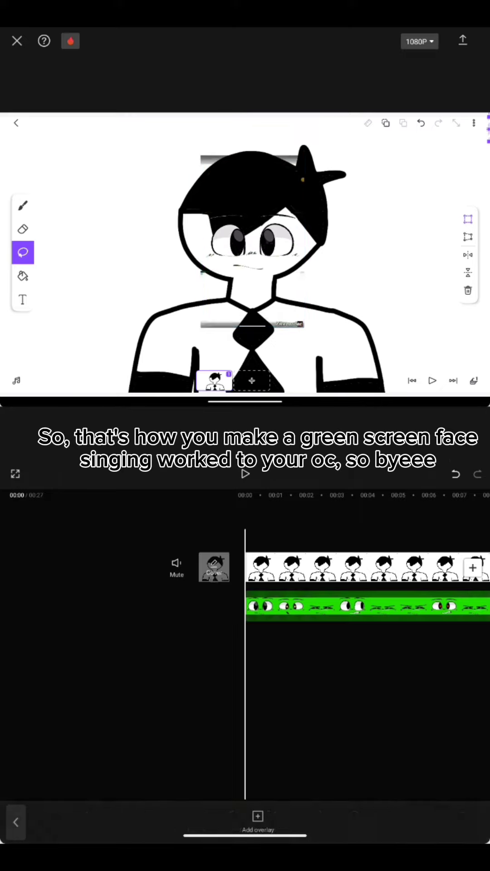
click(245, 473)
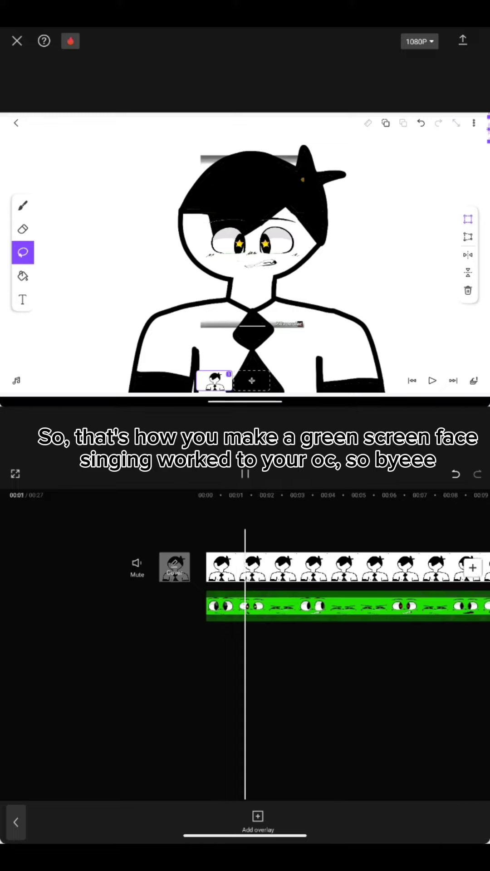